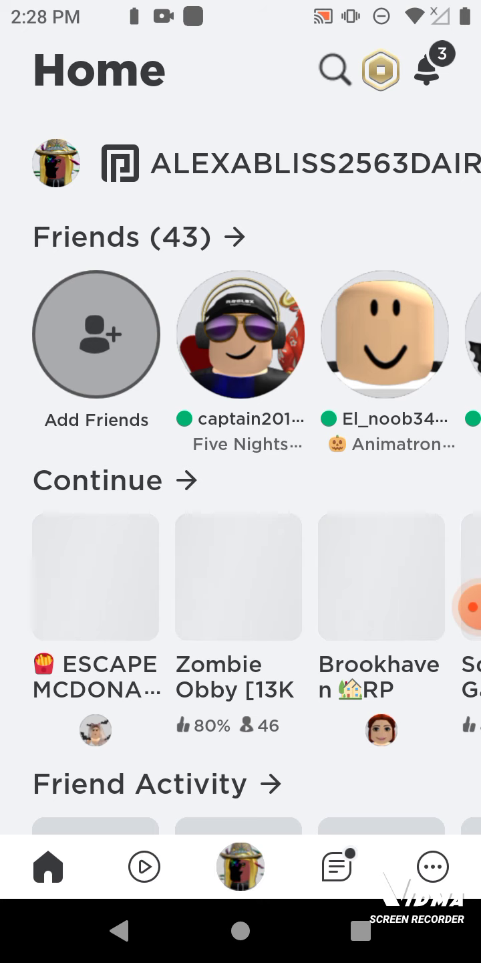
Open the ESCAPE MCDONALDS OBBY details page from the Continue row on Home.
{"action": "left_click", "coordinate": [95, 577]}
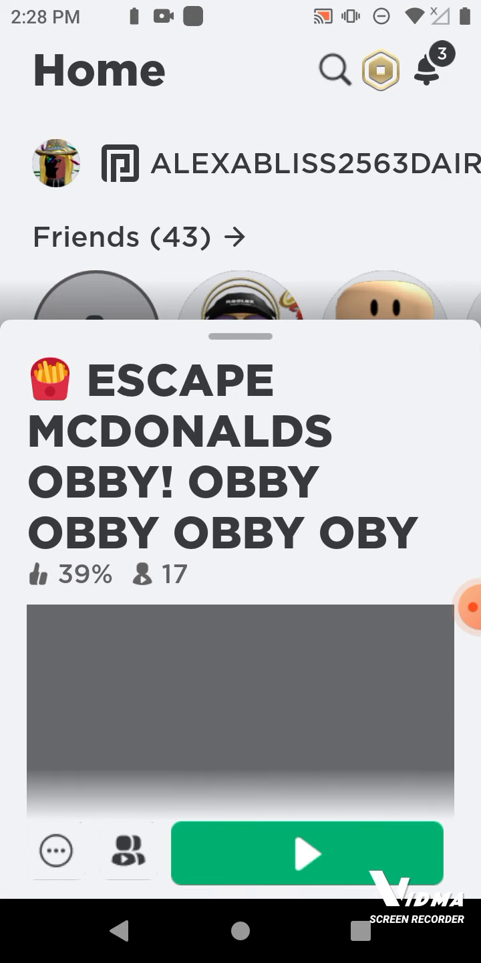
{"action": "left_click", "coordinate": [307, 852]}
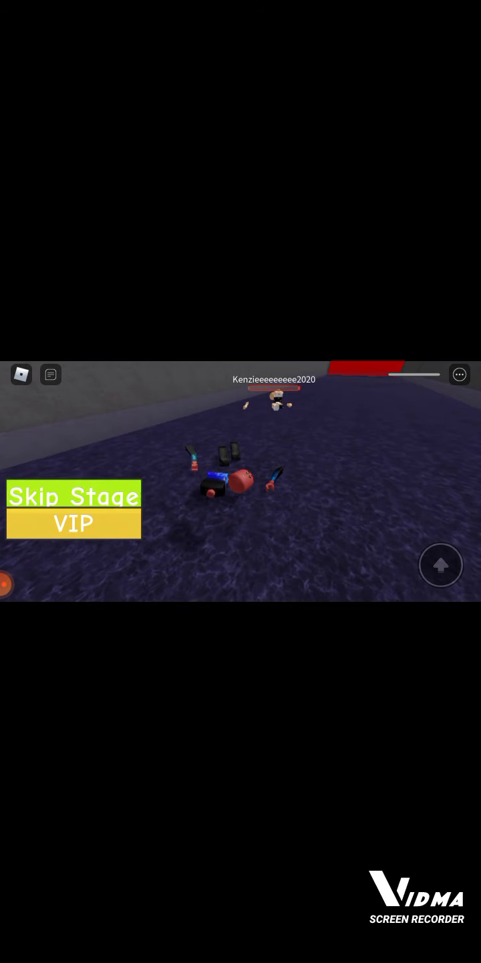
Tap Skip Stage on the purple-floor stage, triggering the Insufficient Funds prompt.
{"action": "left_click", "coordinate": [73, 496]}
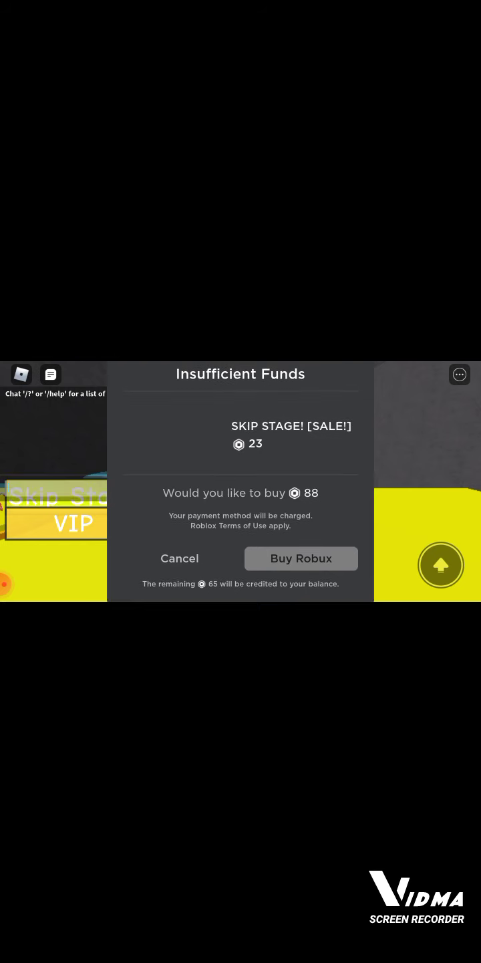